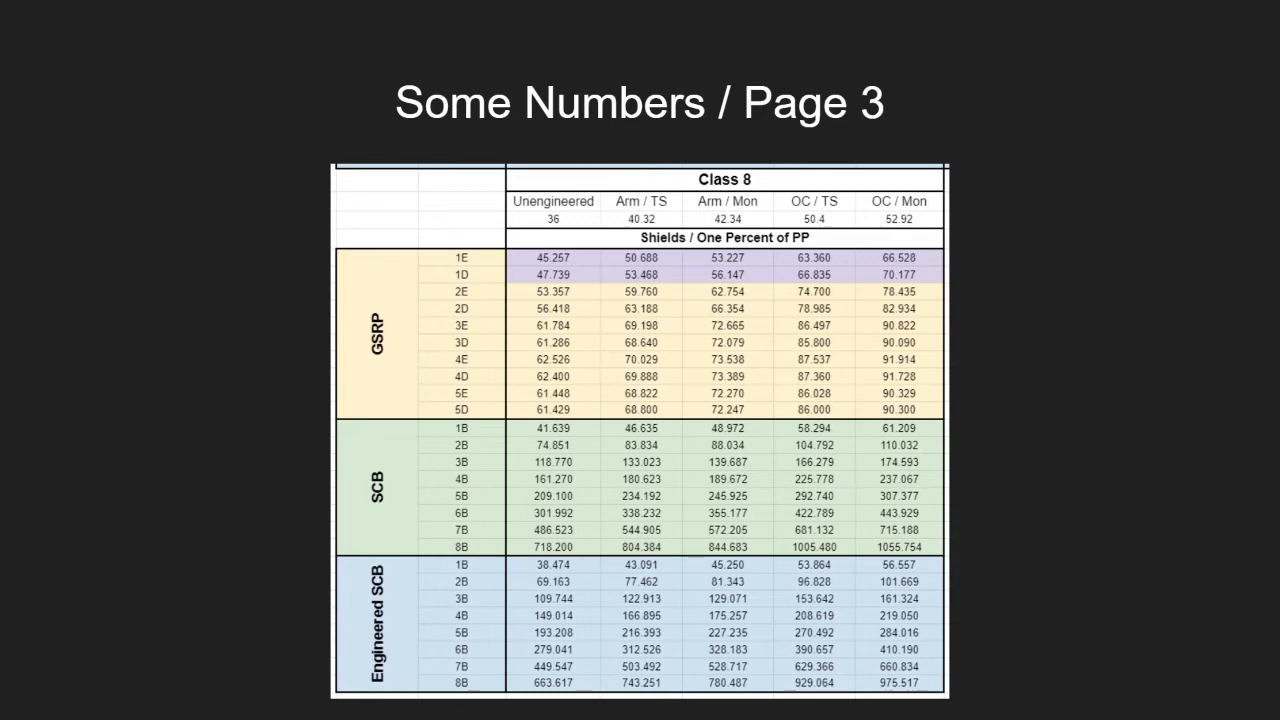
Advance from the 'Some Numbers / Page 3' slide to the Federal Corvette slide.
key("Right")
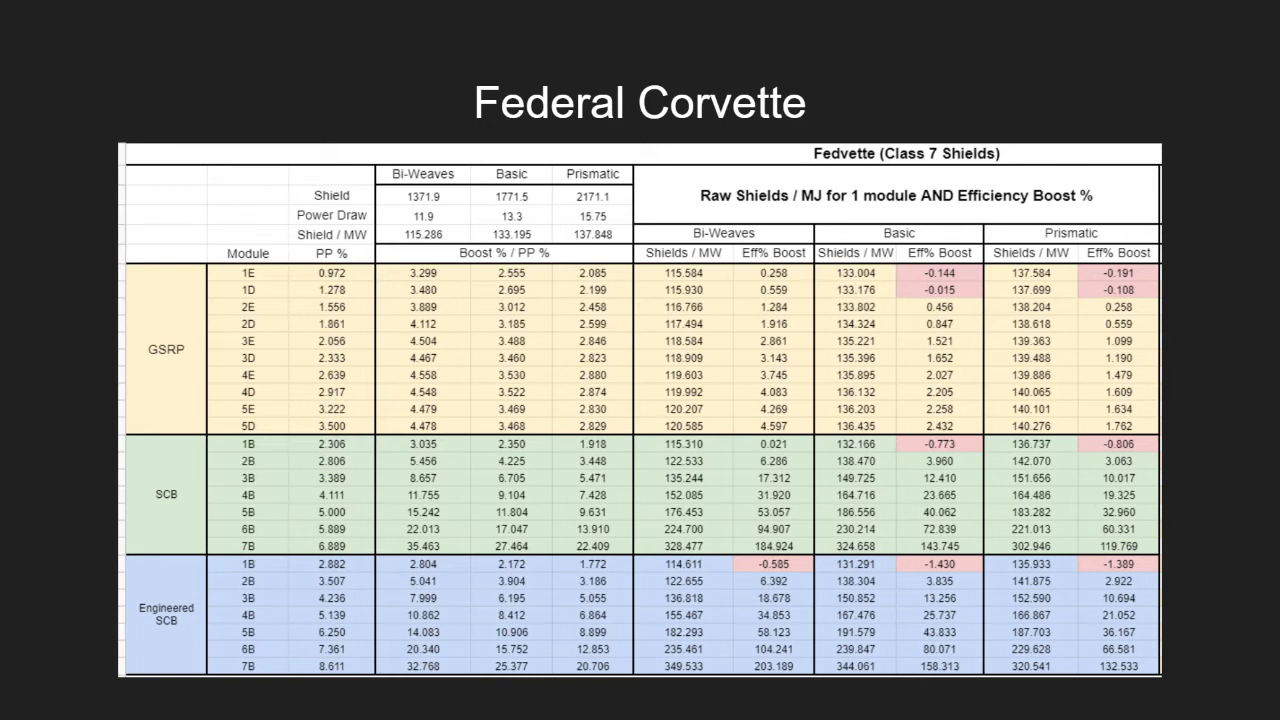
key("right")
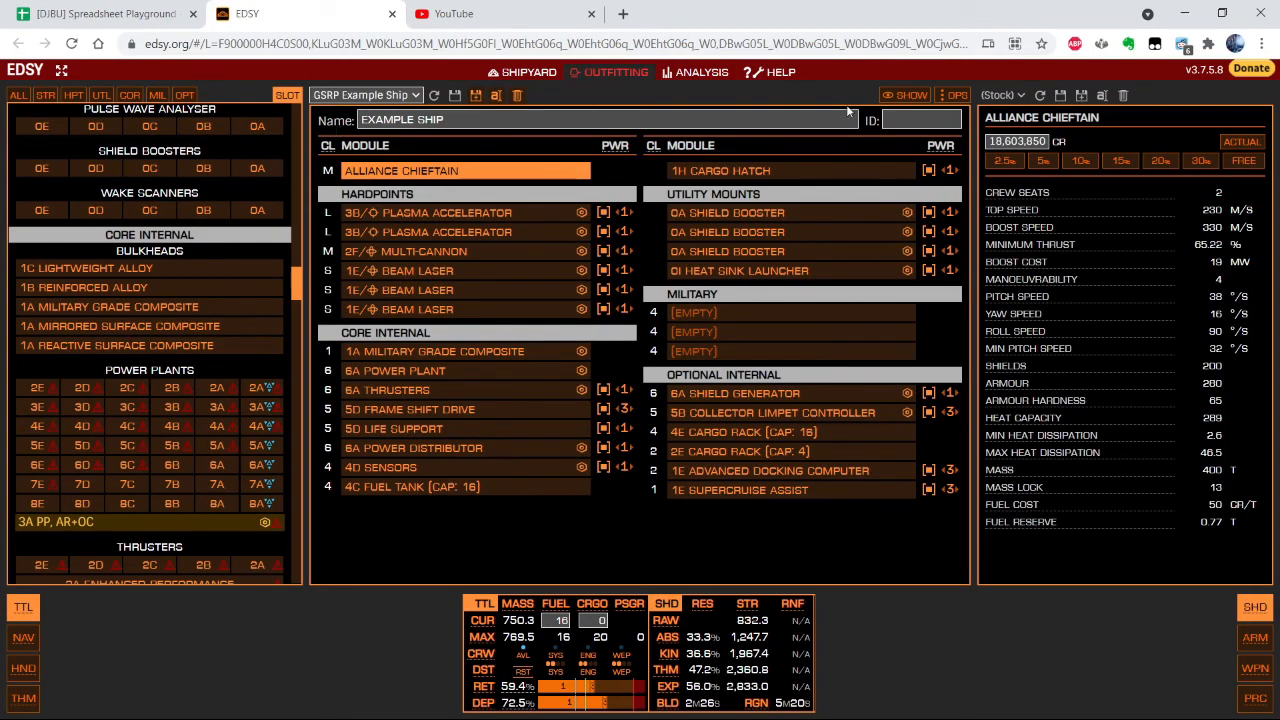
mouse_move(784, 104)
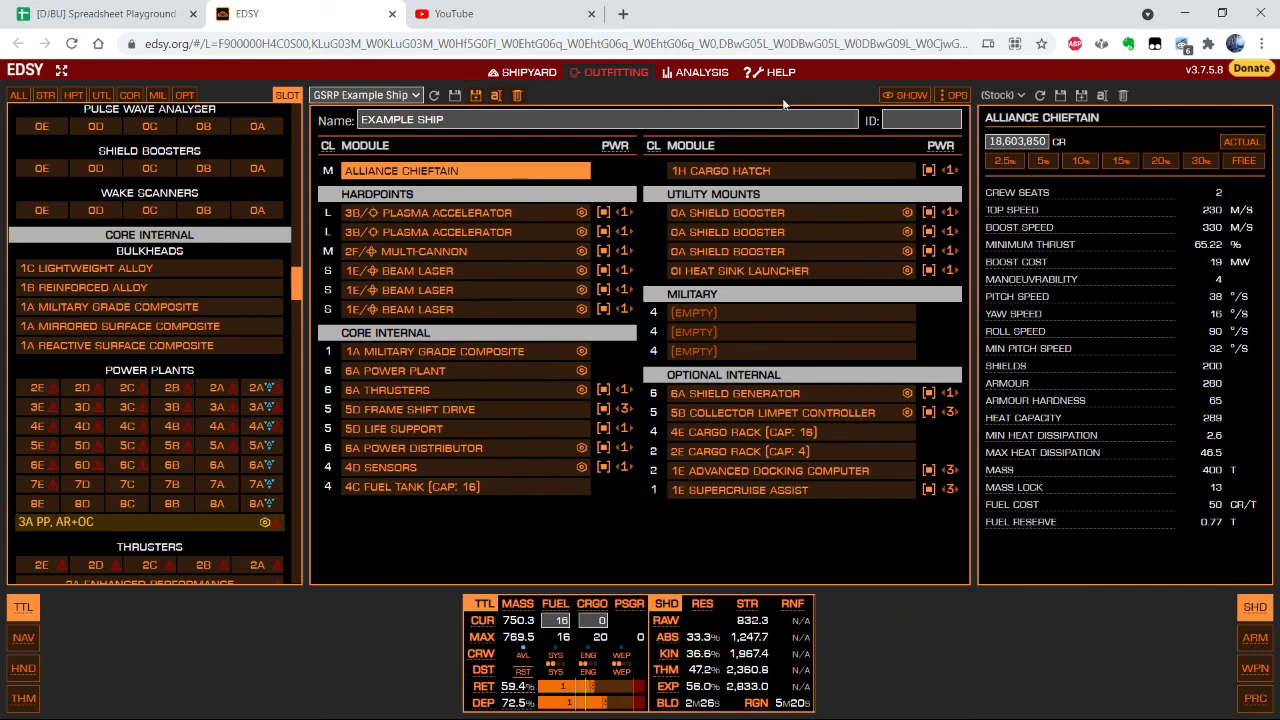
mouse_move(458, 344)
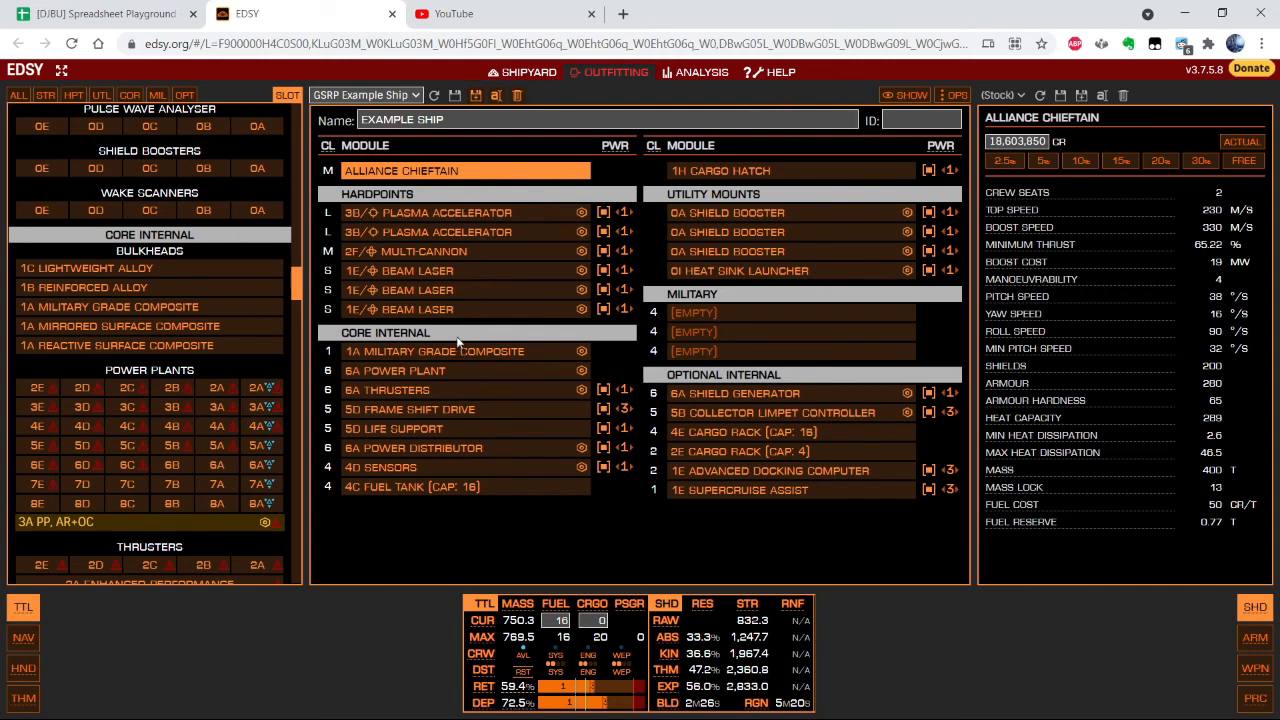
mouse_move(838, 528)
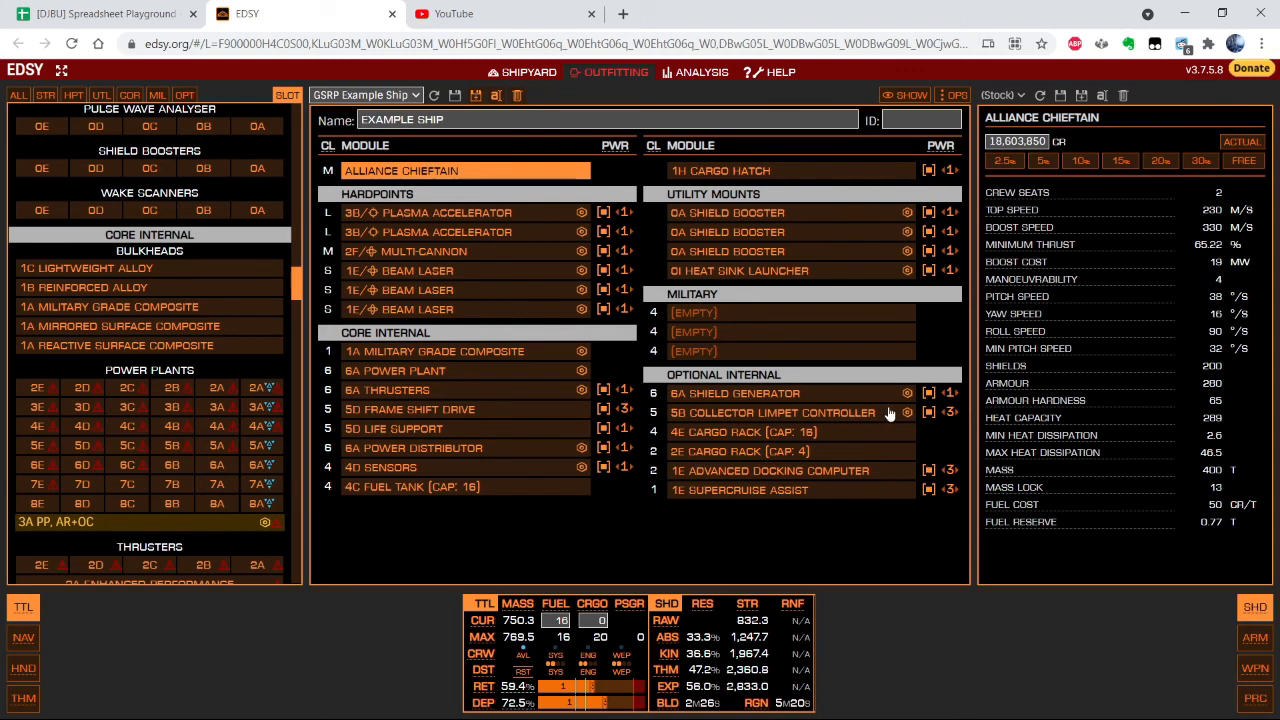
mouse_move(806, 296)
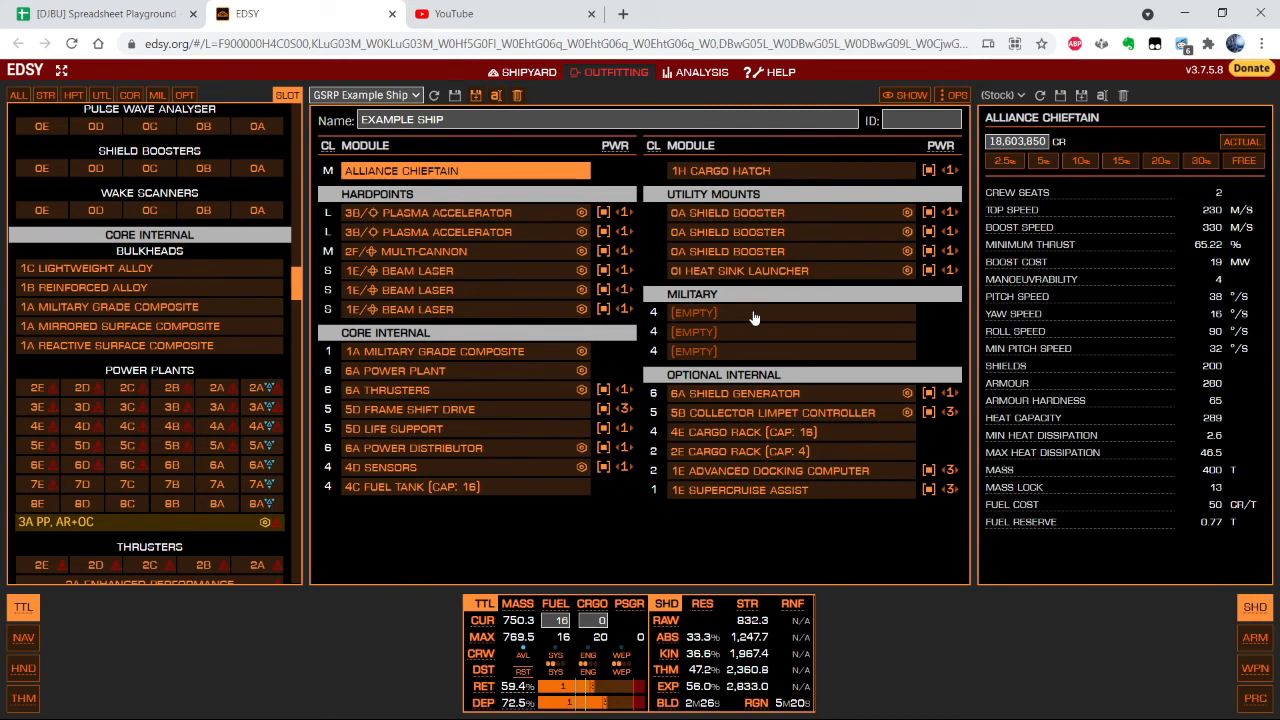
mouse_move(756, 318)
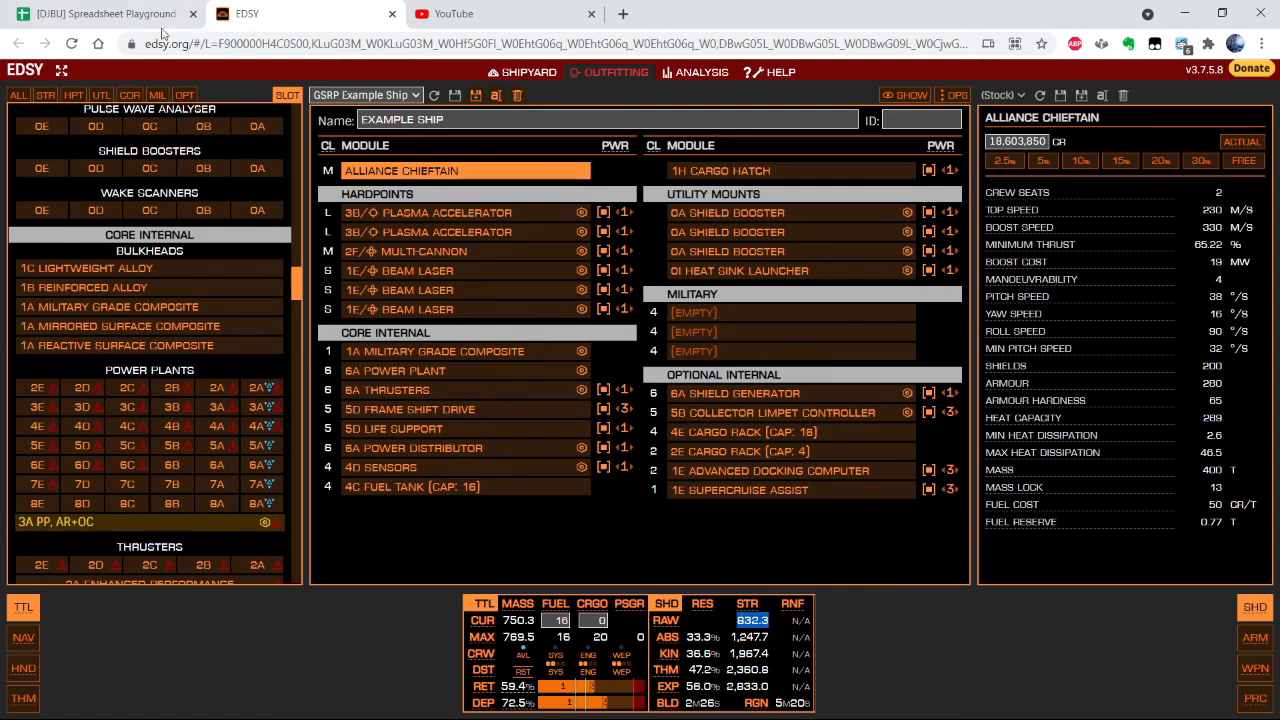
Enter shield value =832.3 in the calculator and check the generator's power draw in EDSY.
left_click(100, 12)
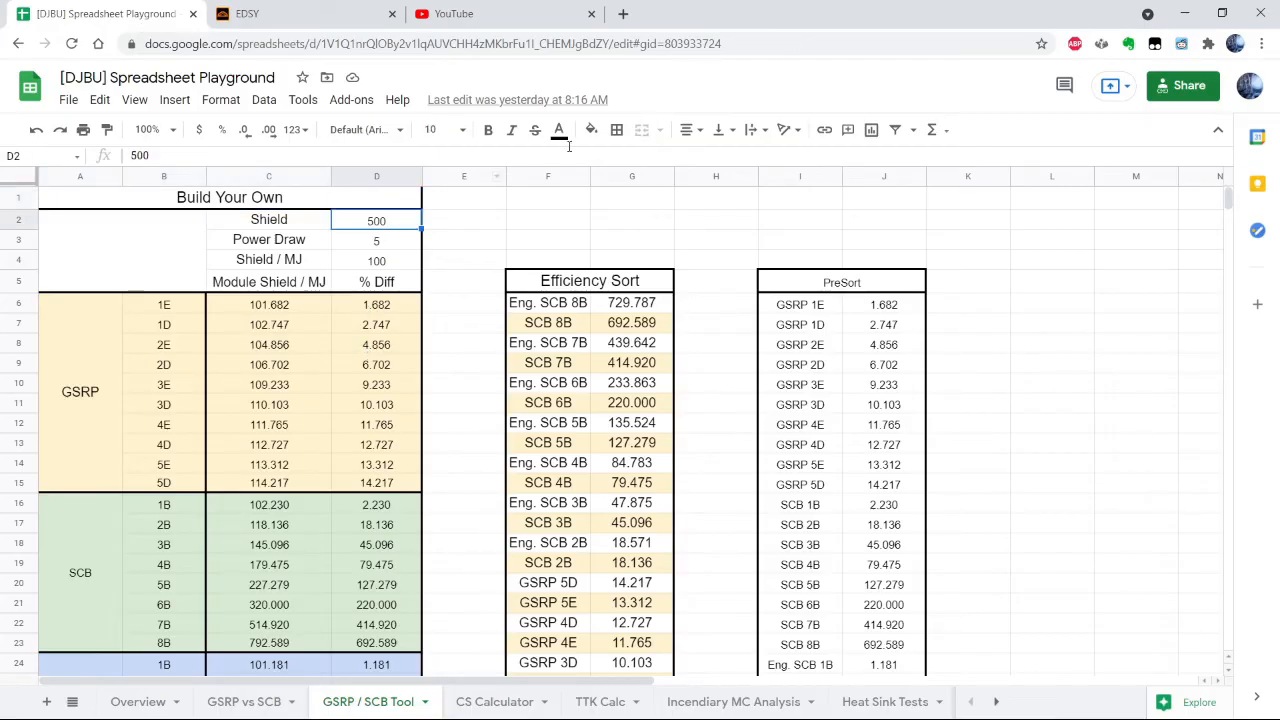
type("=832.3")
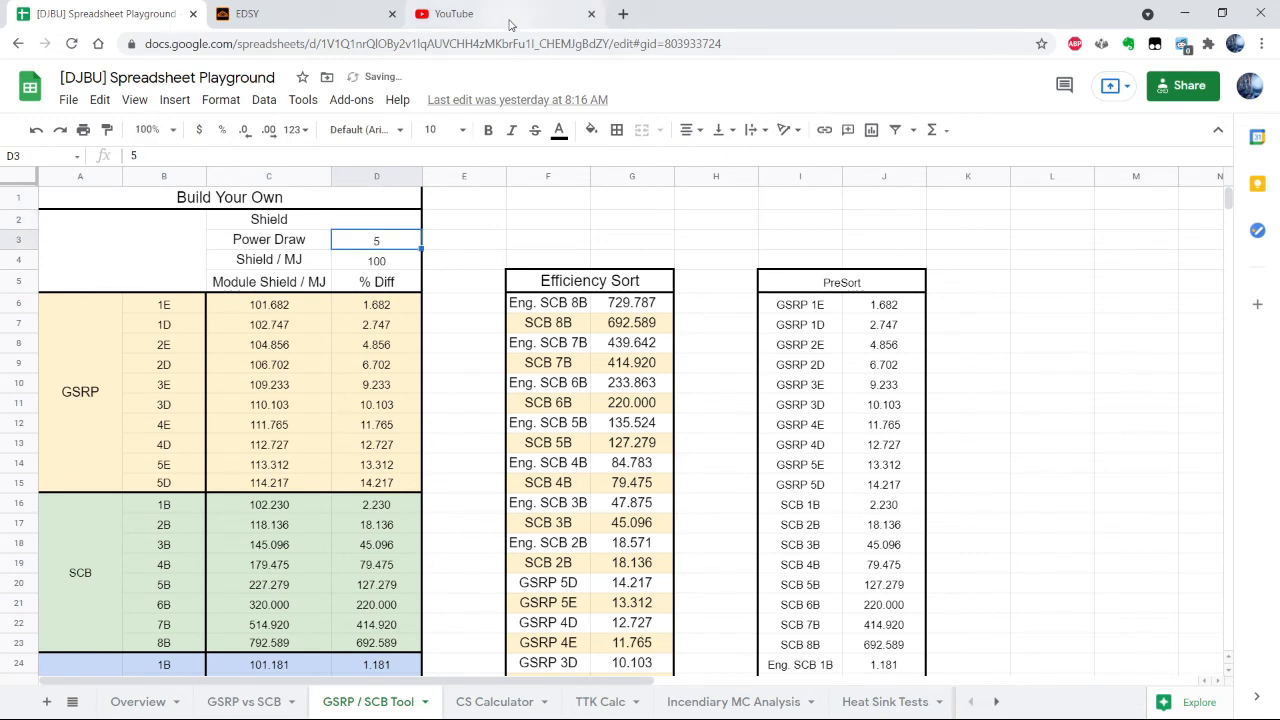
left_click(300, 12)
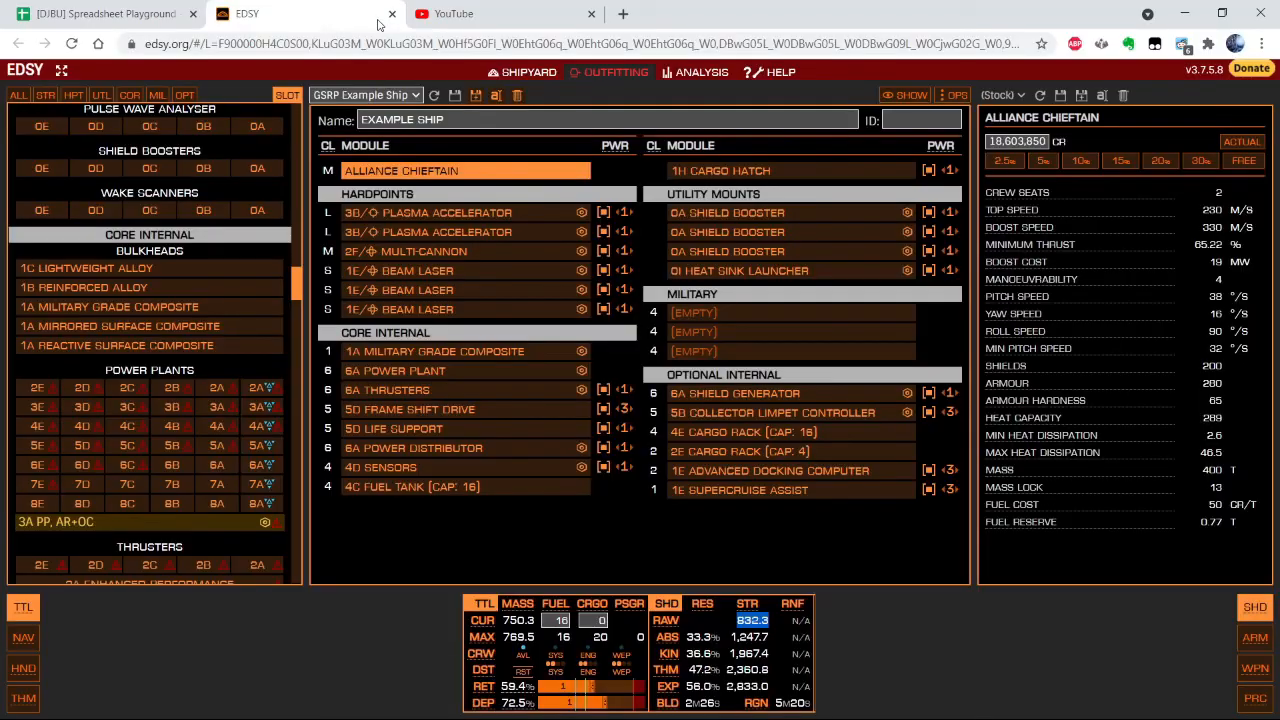
left_click(736, 392)
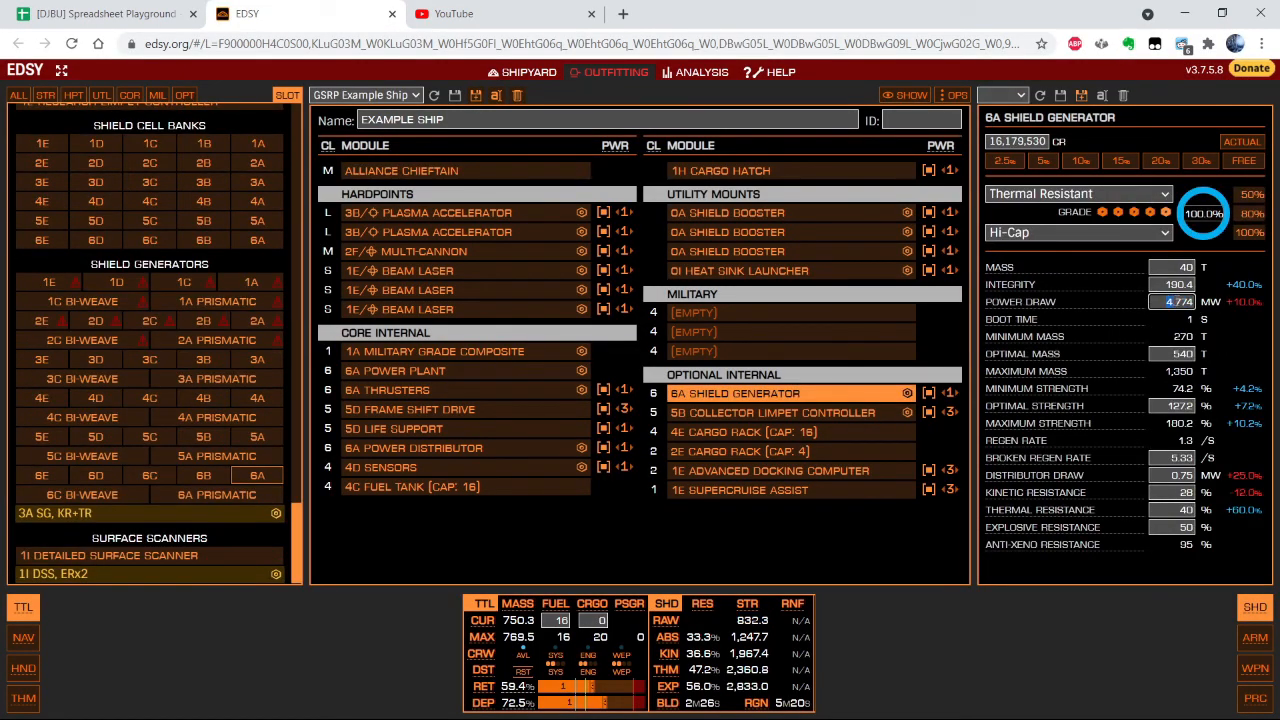
Enter power draw =4.774+4.5 so the calculator gives 89.75 shield per MJ.
left_click(104, 12)
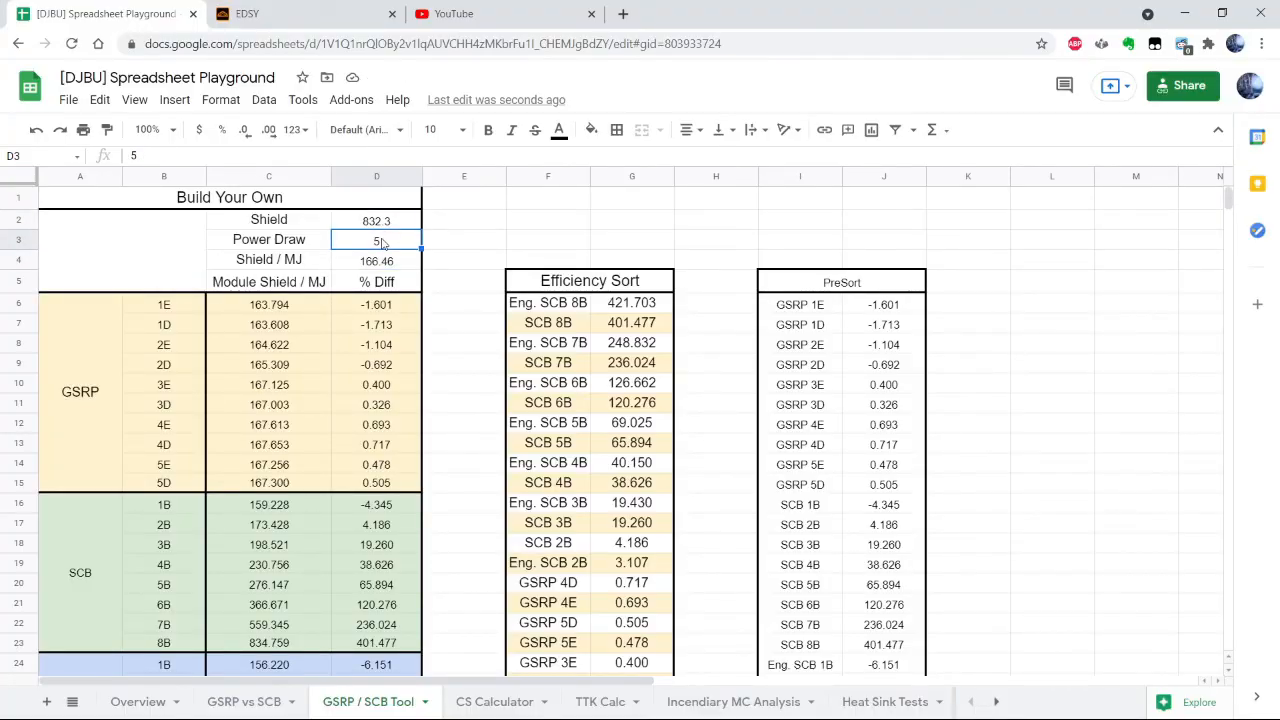
type("=4.774")
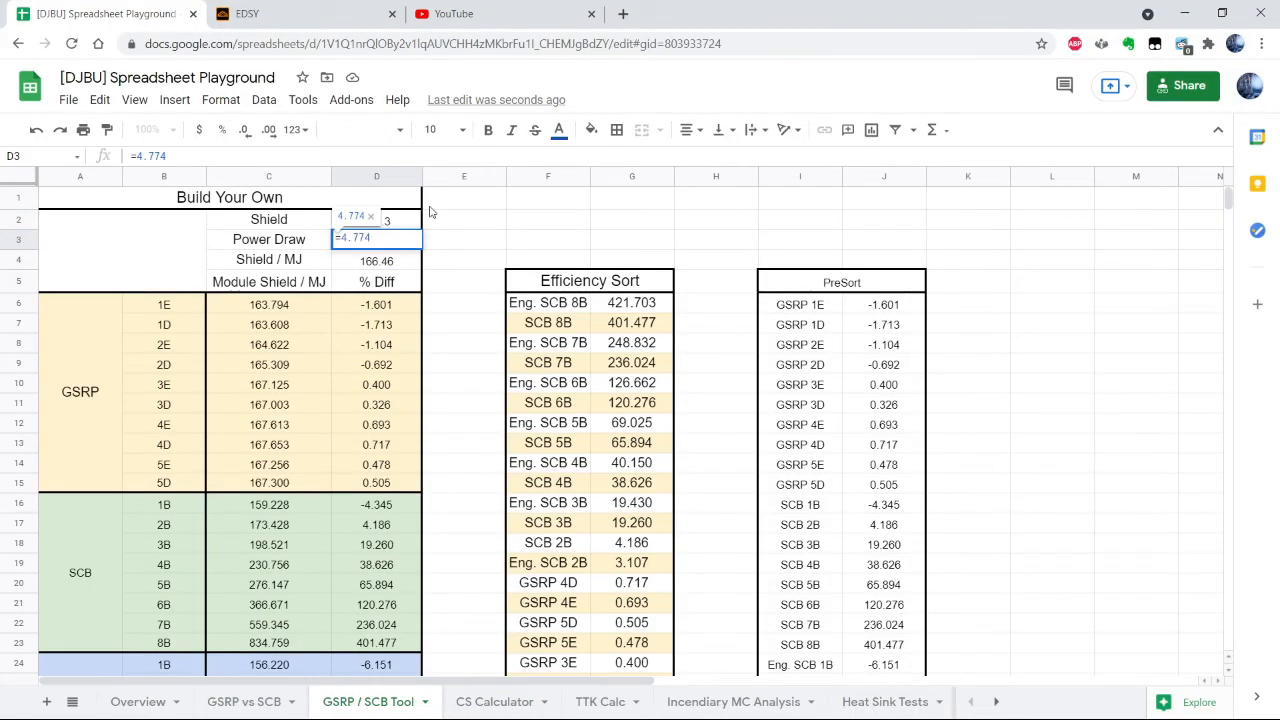
type("+4/")
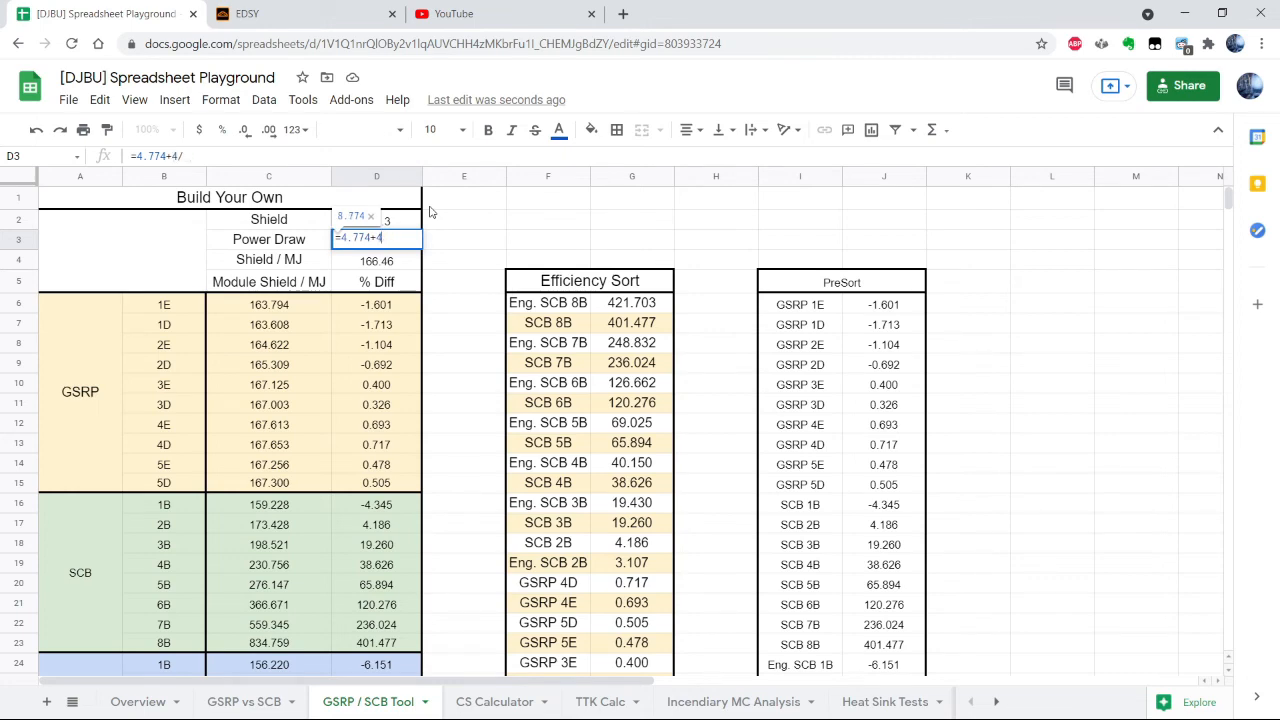
key("enter")
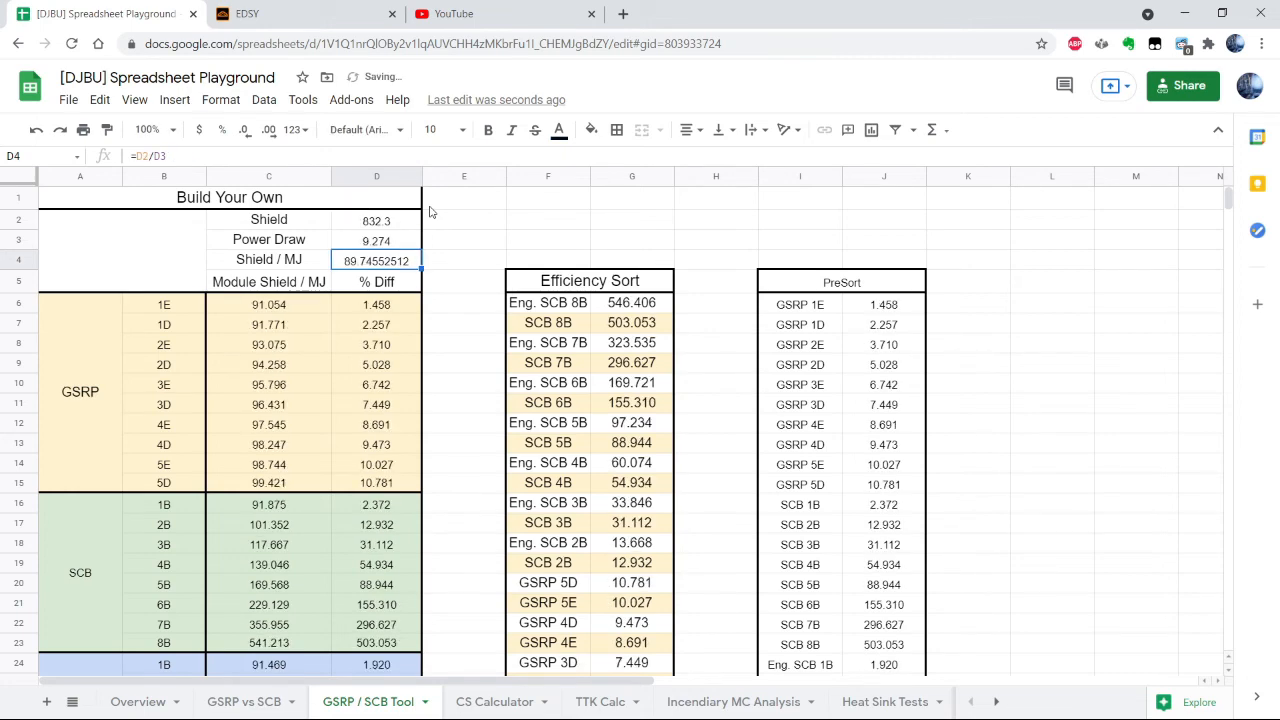
scroll("down", 3)
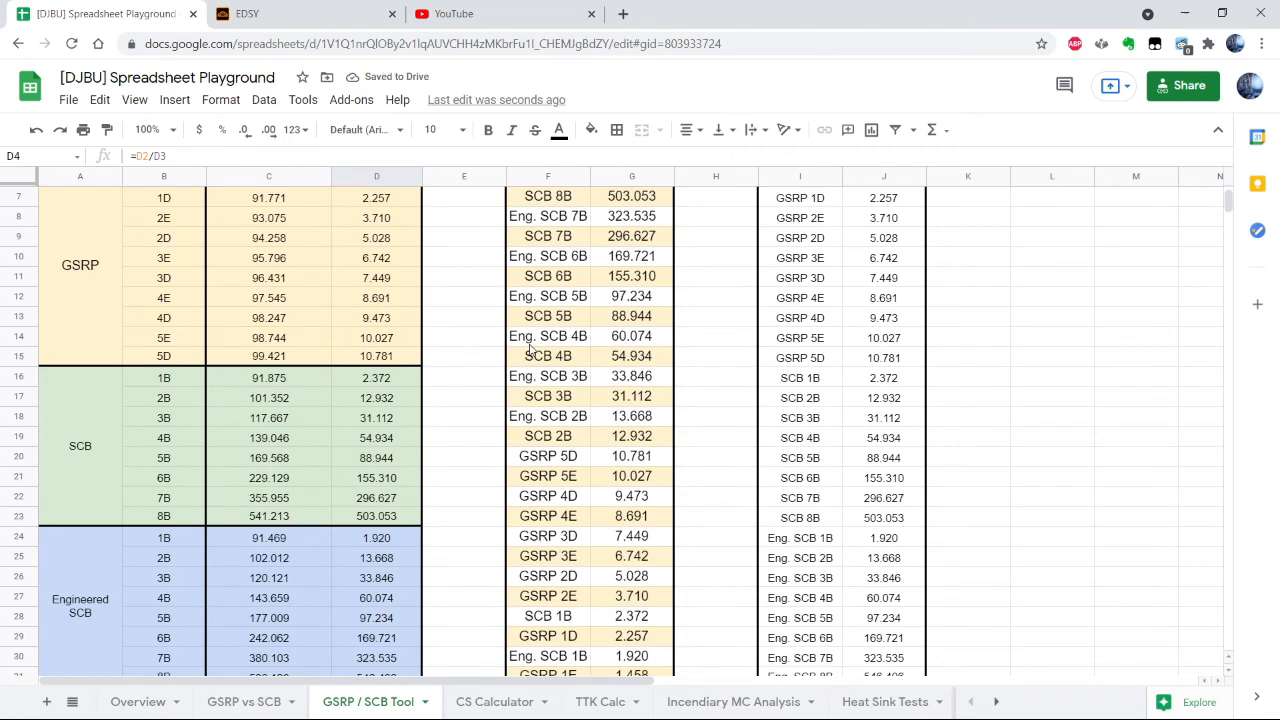
mouse_move(480, 292)
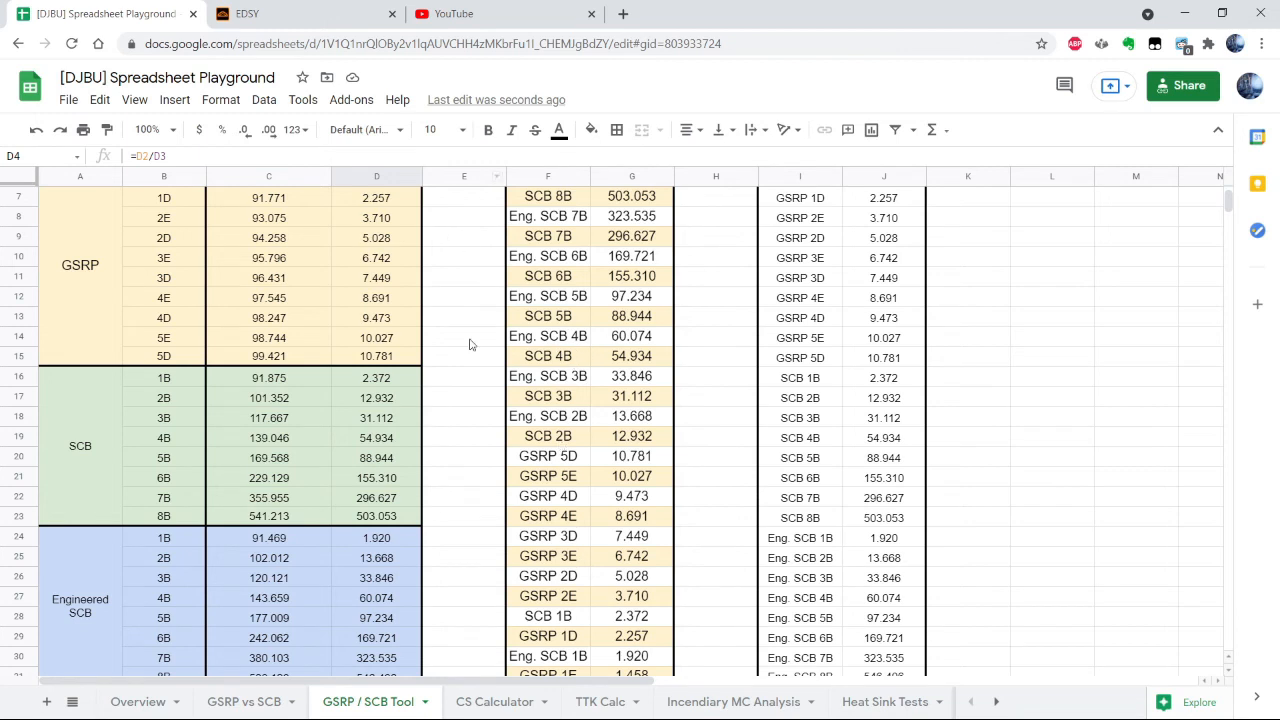
mouse_move(594, 332)
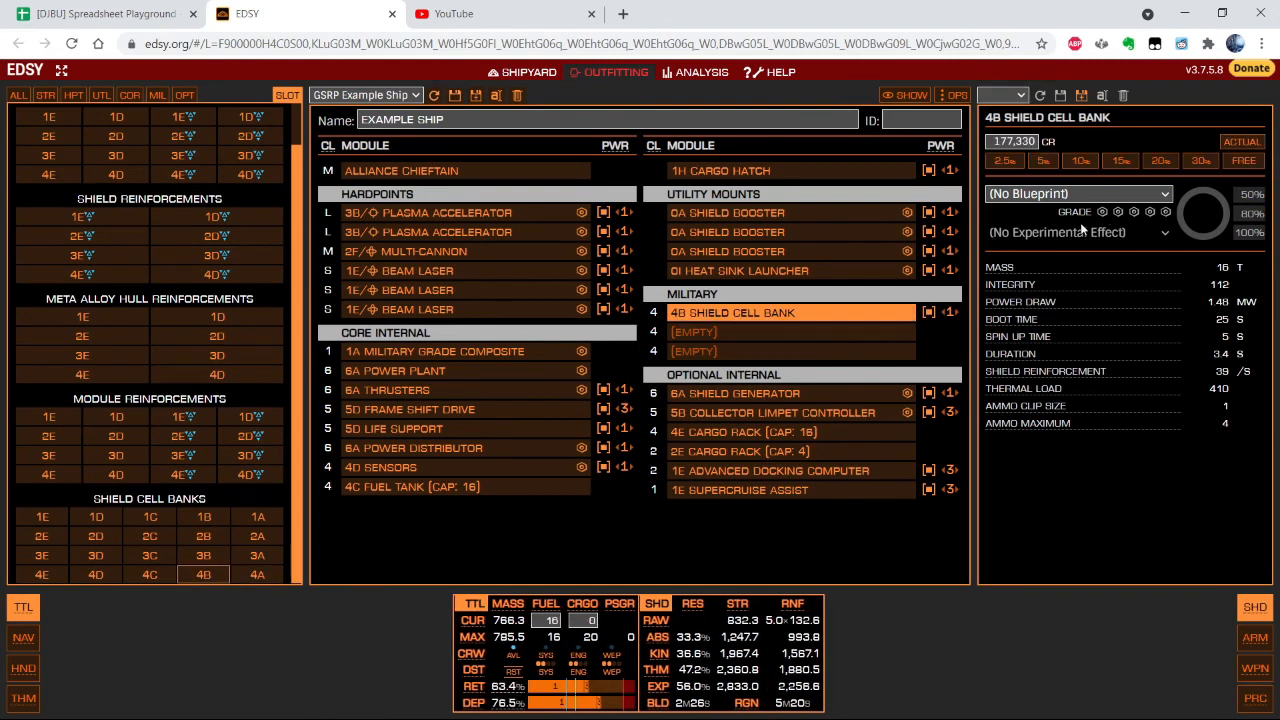
Fit two 4B shield cell banks with the Specialised blueprint in the military slots.
left_click(1078, 192)
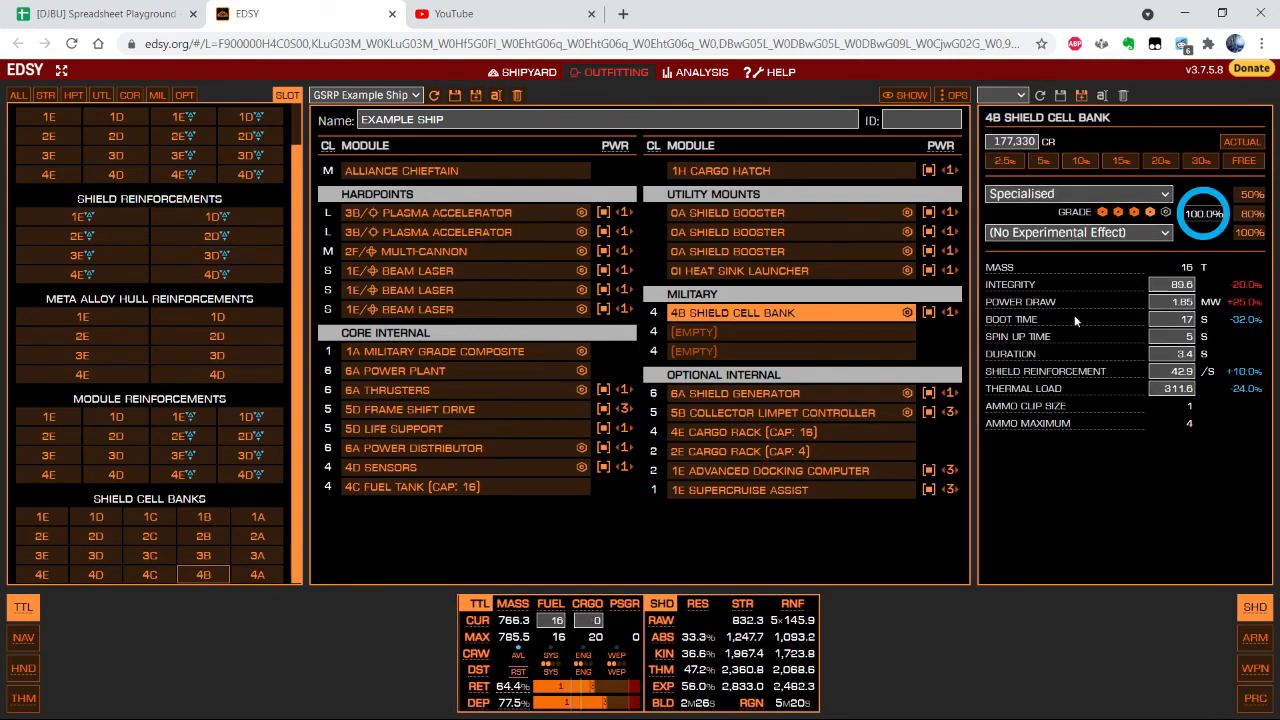
mouse_move(1058, 276)
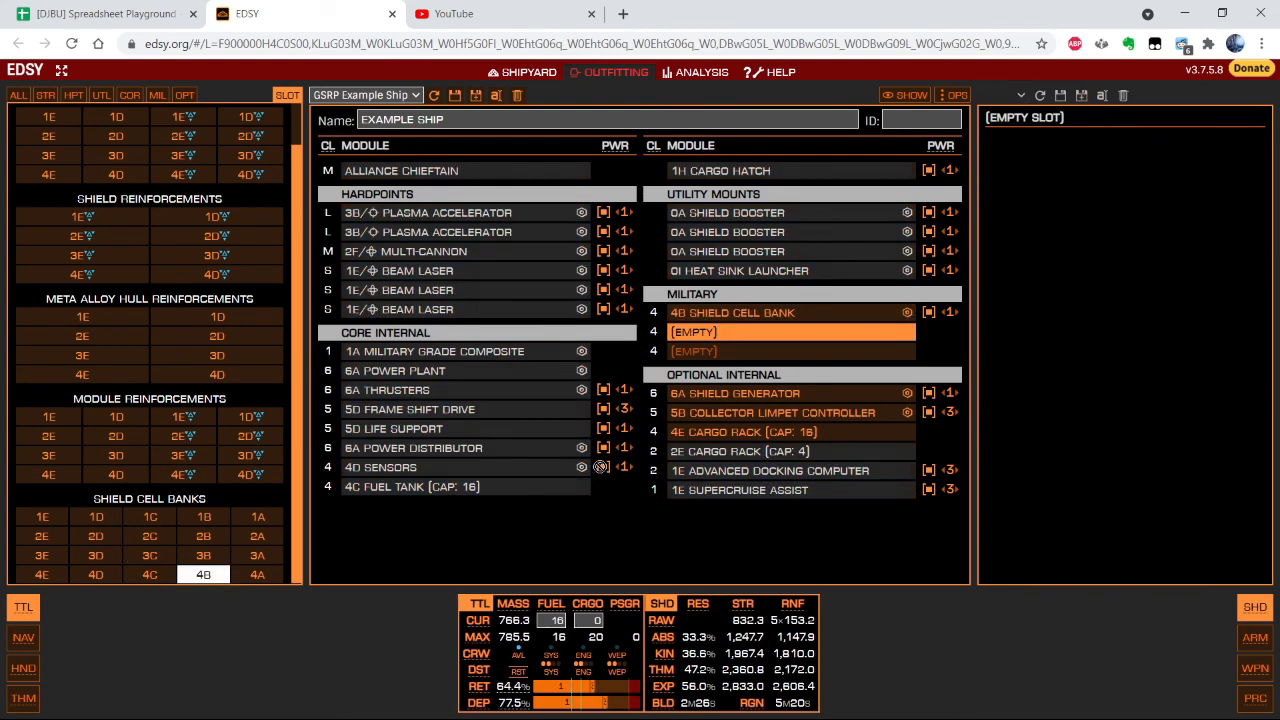
left_click(732, 332)
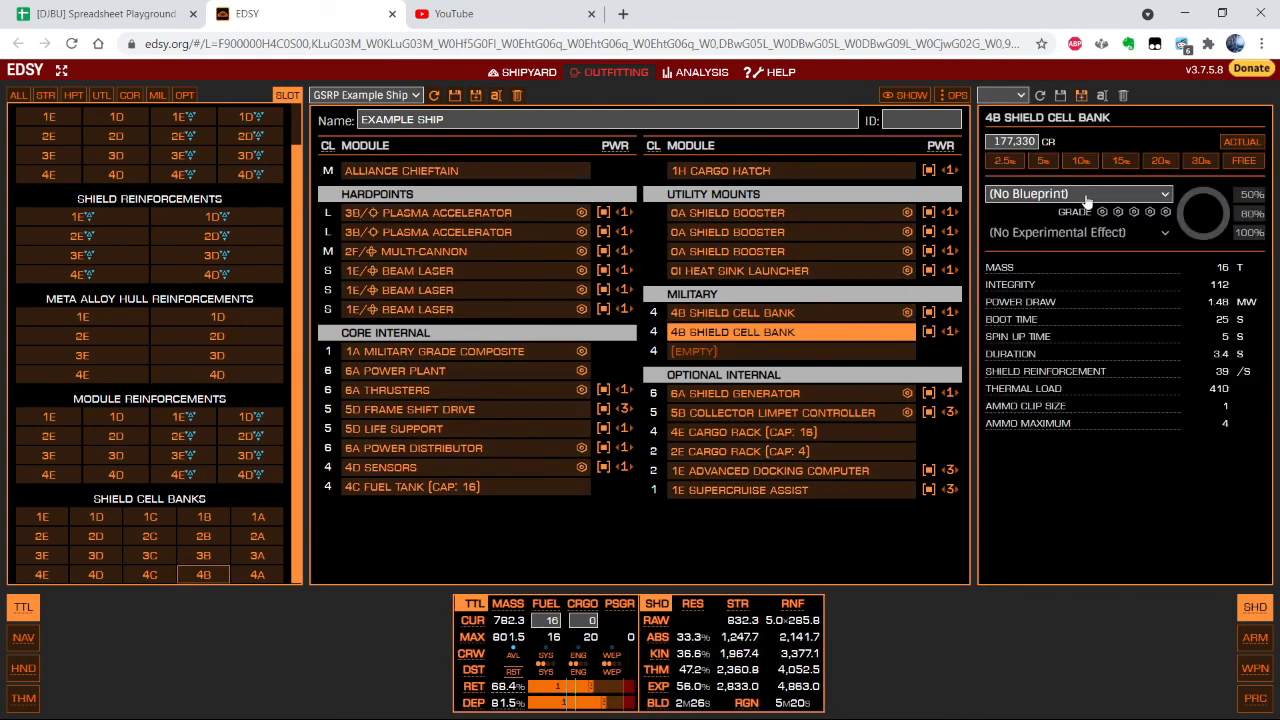
left_click(1078, 192)
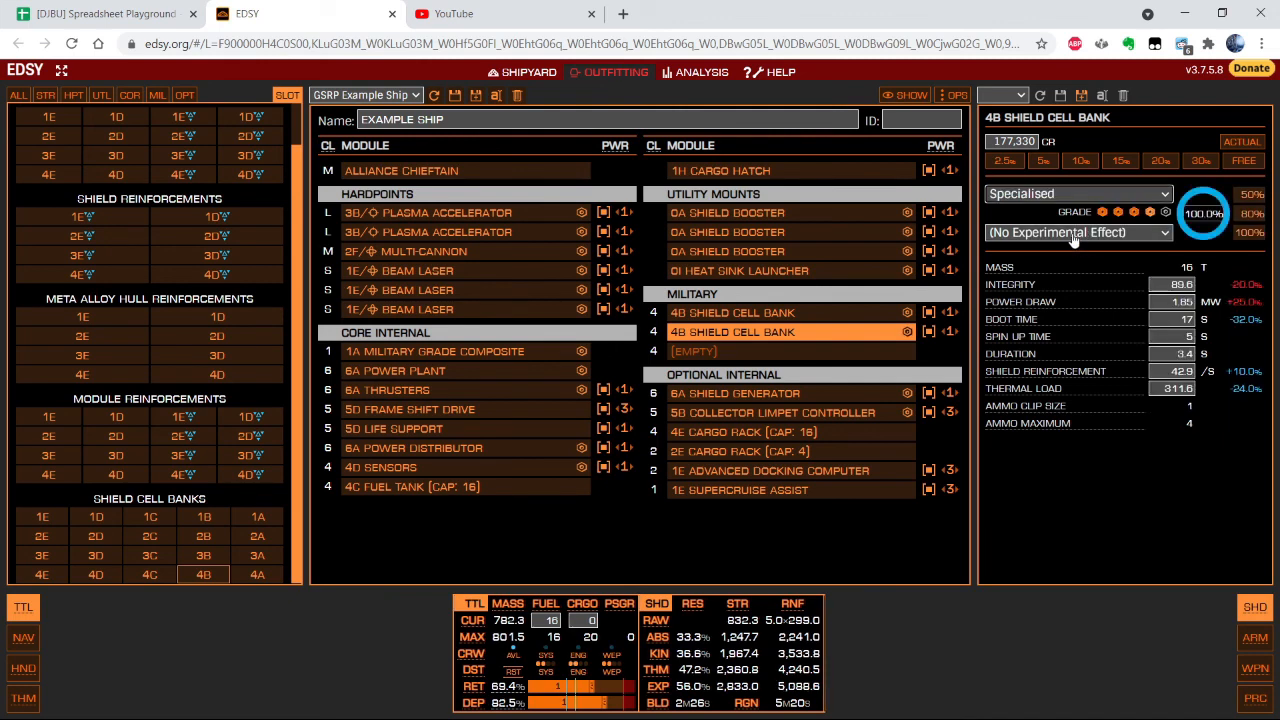
Fill the third military slot with a 4D module reinforcement package and return to the spreadsheet.
left_click(1078, 232)
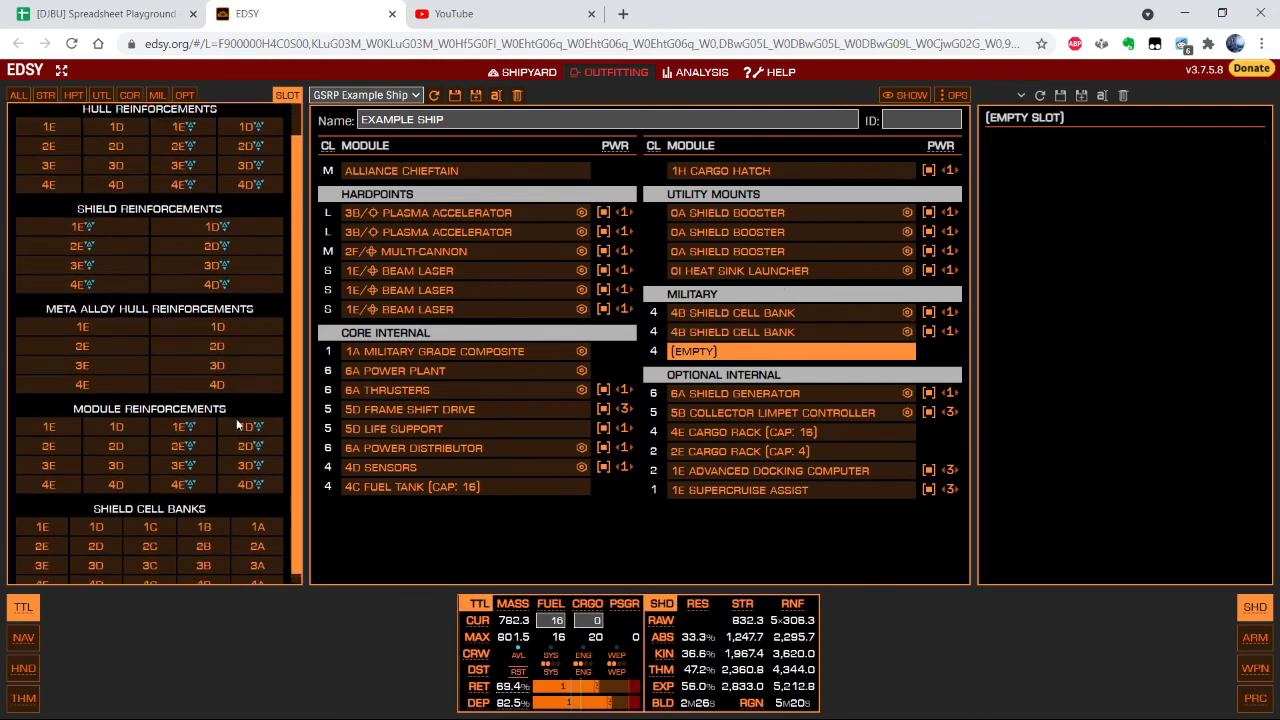
scroll("down", 3)
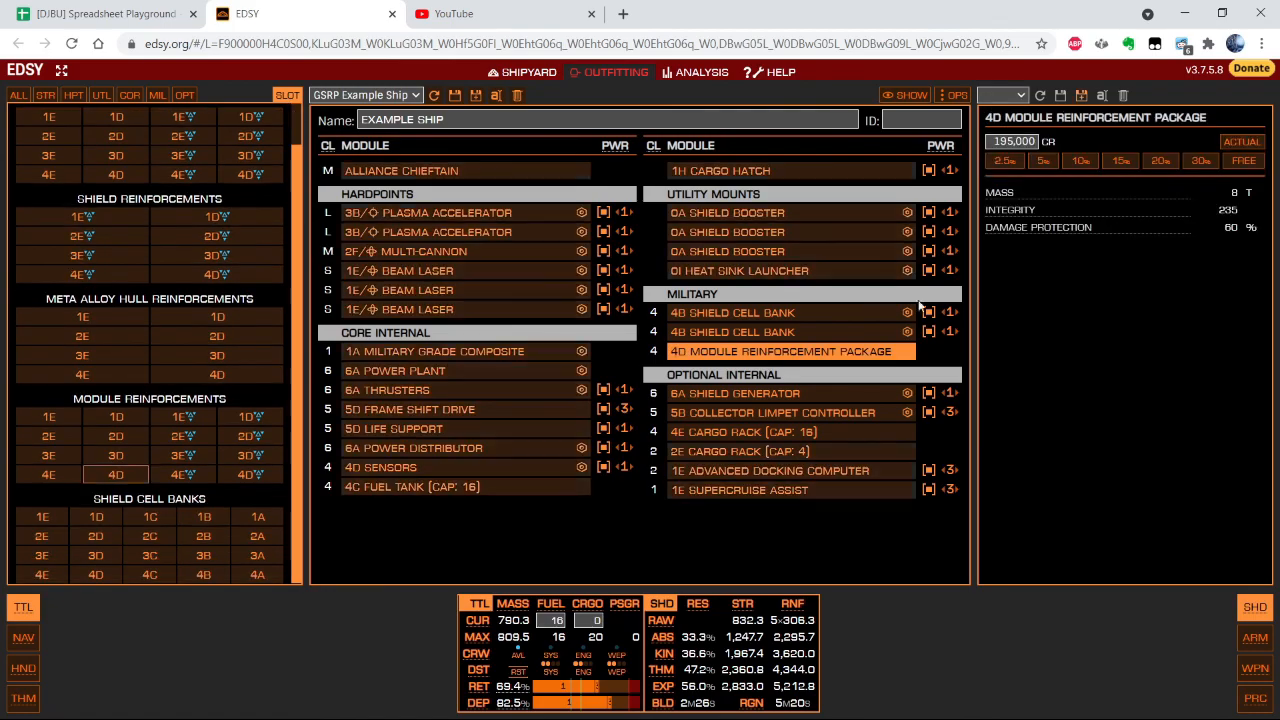
left_click(100, 12)
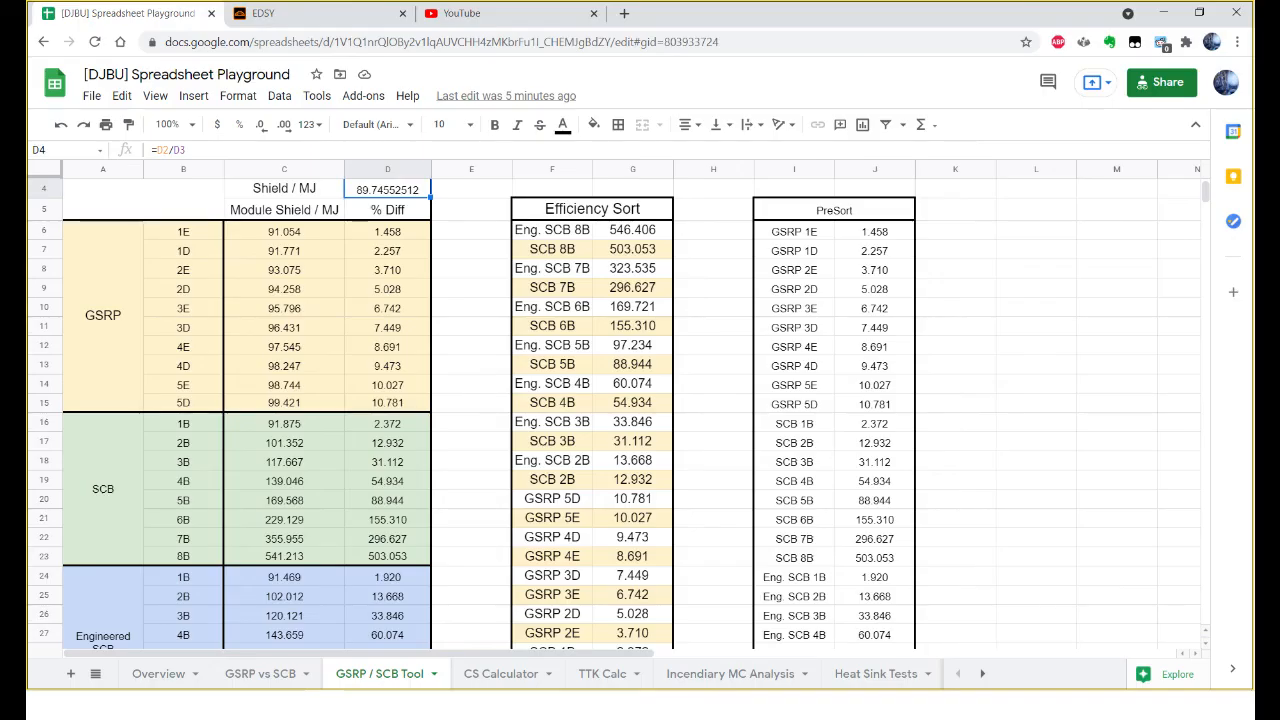